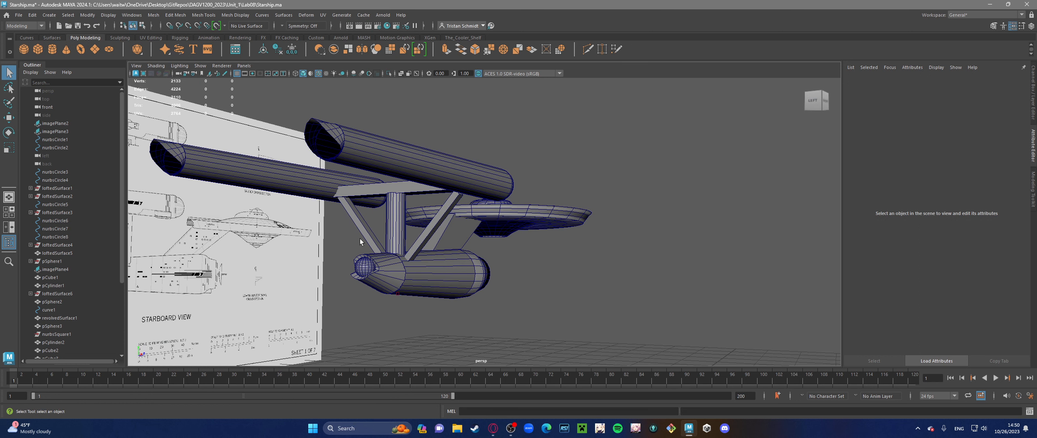
mouse_move(322, 132)
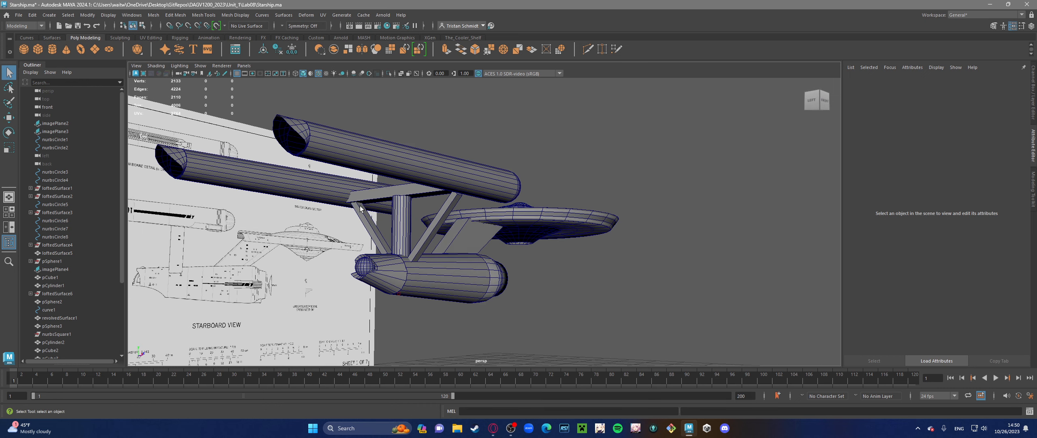
mouse_move(399, 275)
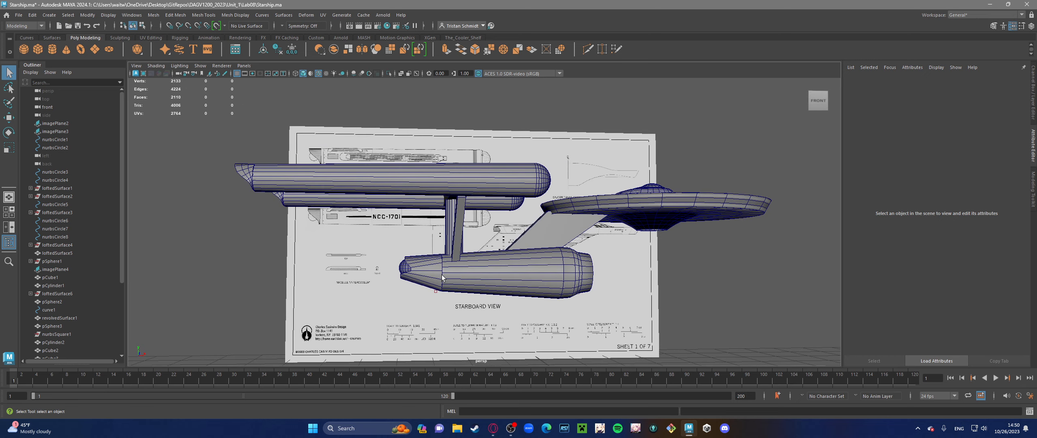
mouse_move(417, 281)
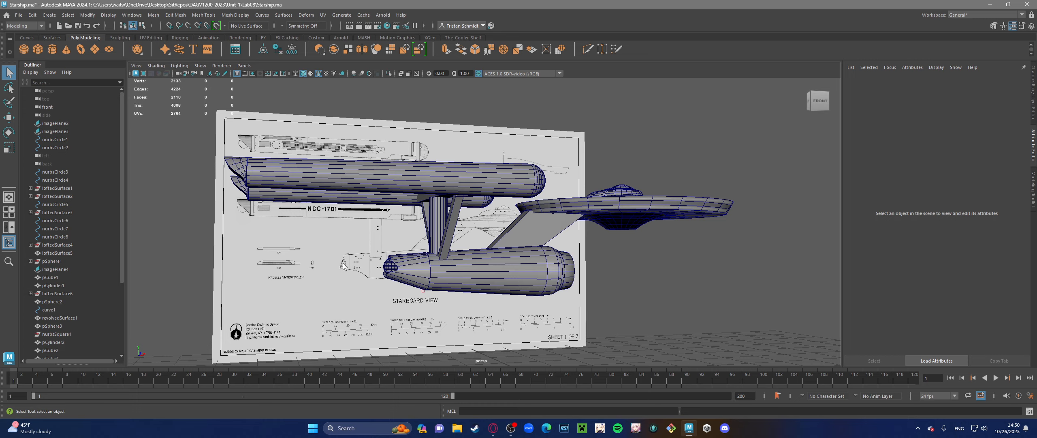
mouse_move(347, 271)
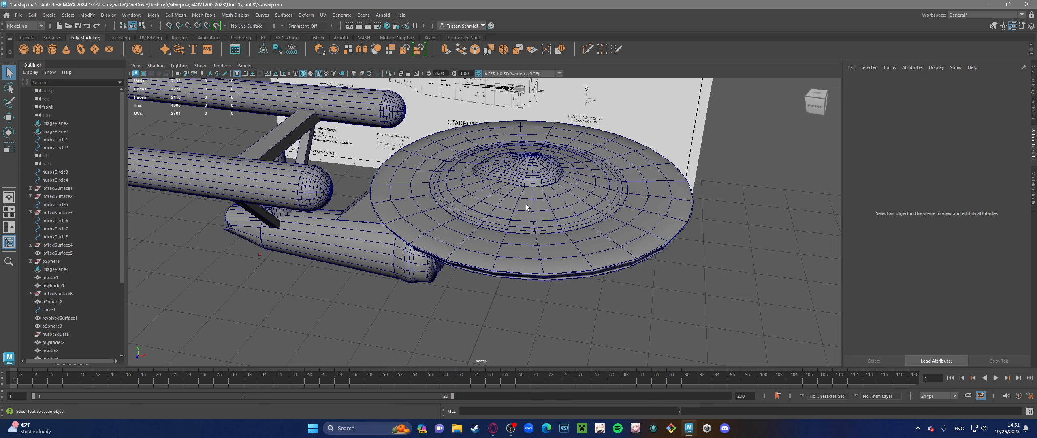
mouse_move(528, 163)
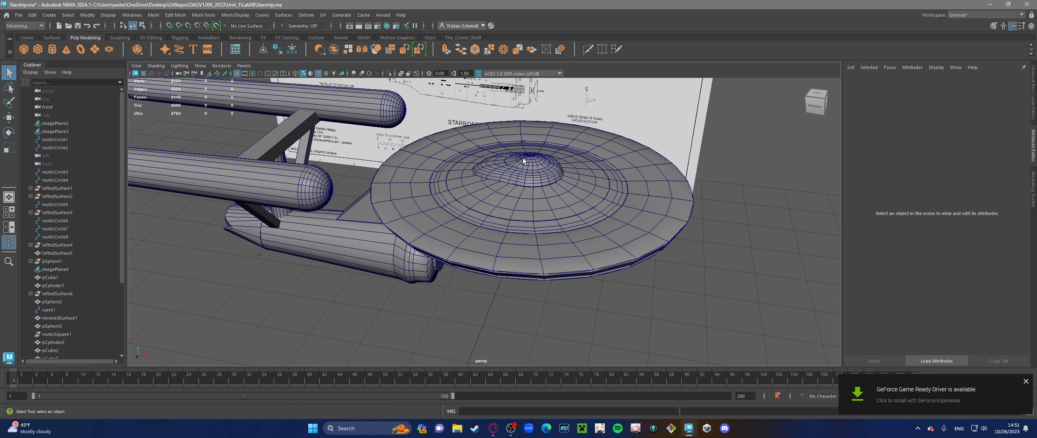
mouse_move(522, 170)
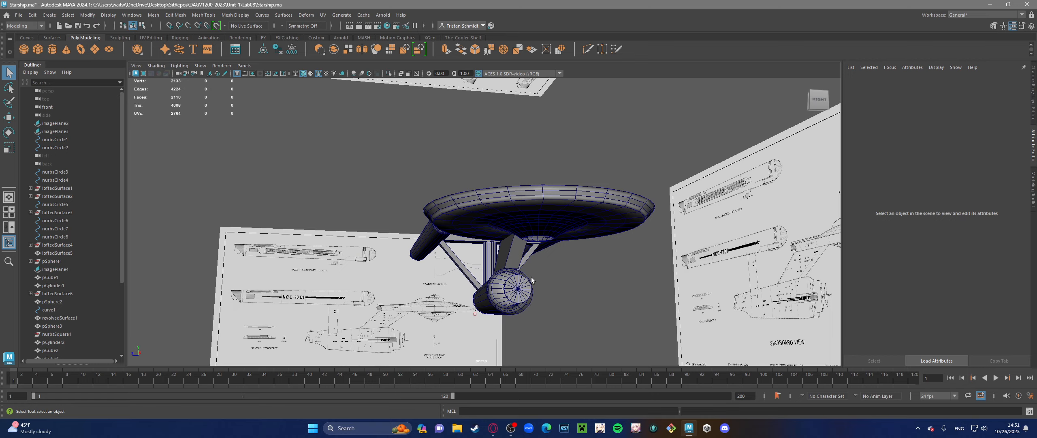
Orbit from the ship's underside back to an overview, then select imagePlane4 to show its settings
left_click_drag(529, 278, 457, 261)
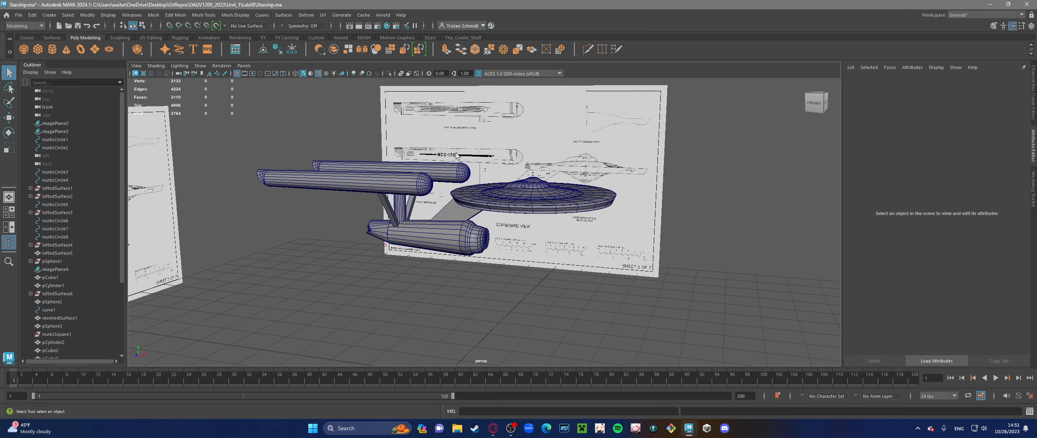
left_click(55, 268)
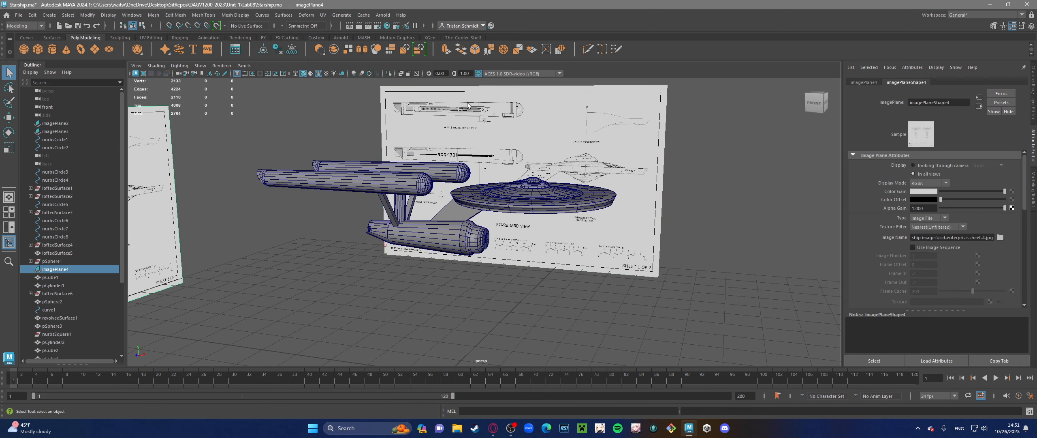